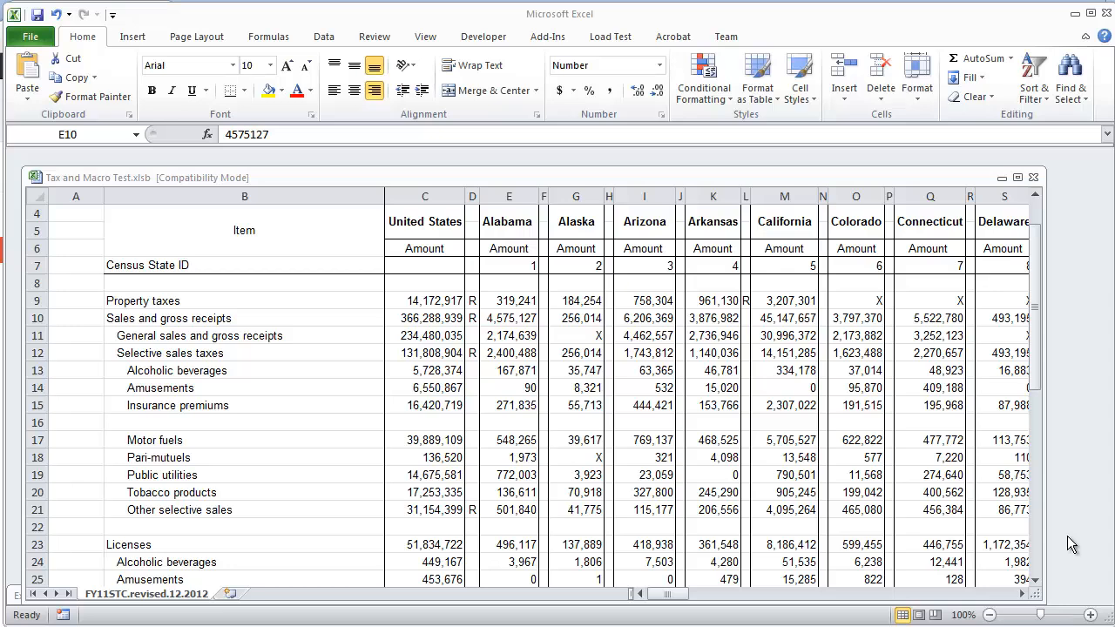
# Inspect the empty cell C8 and select the tax amounts in C9:C15.
pyautogui.click(424, 300)
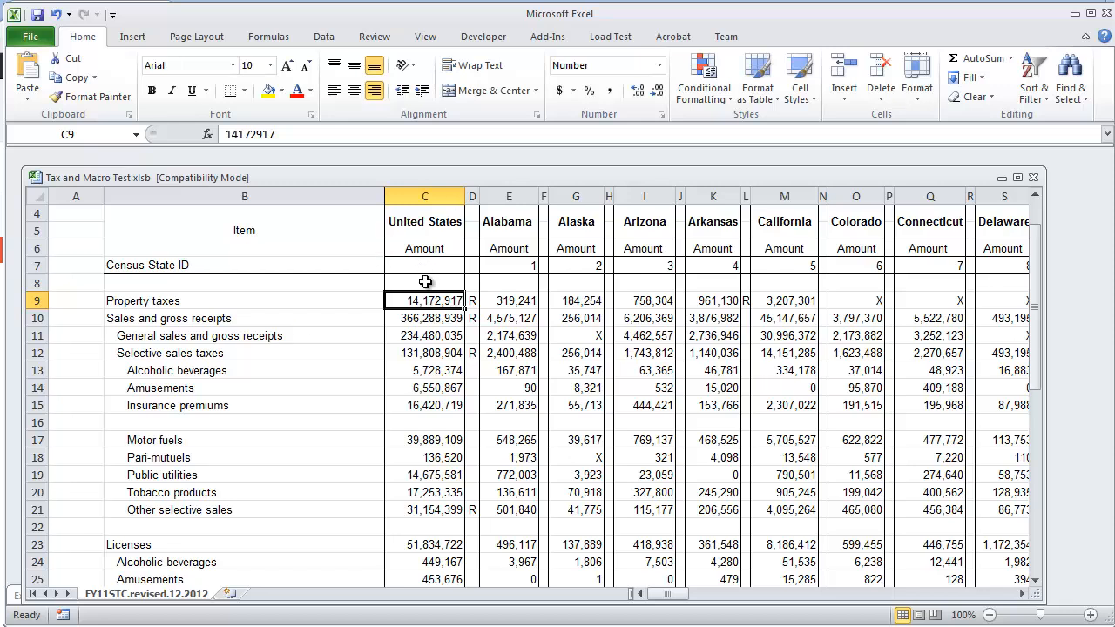
pyautogui.click(425, 283)
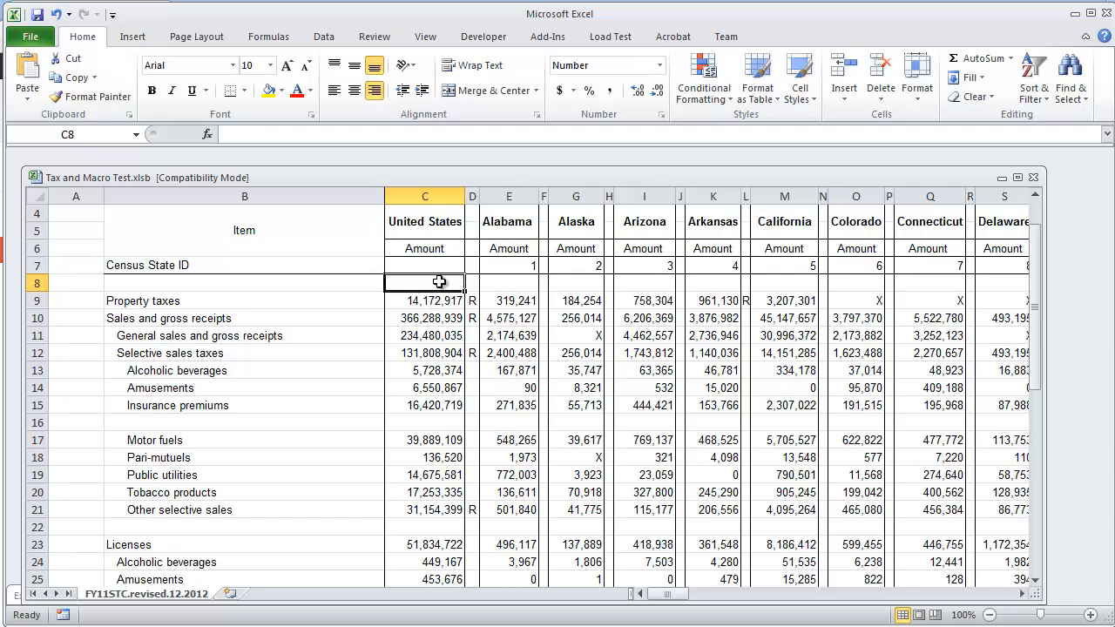
pyautogui.click(425, 301)
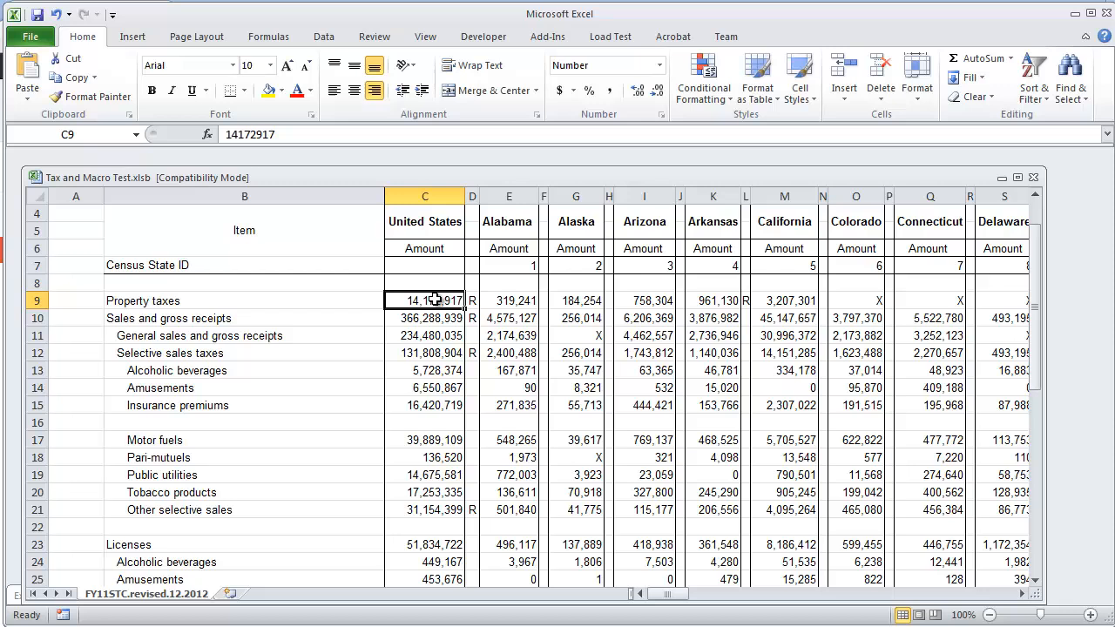
pyautogui.moveTo(425, 300); pyautogui.dragTo(426, 405)
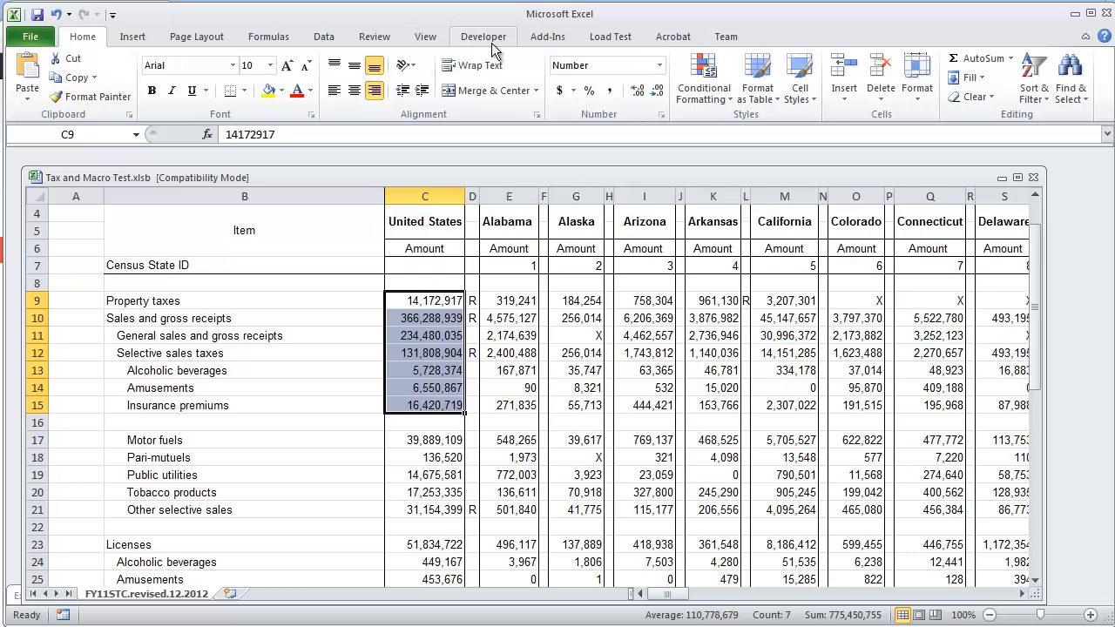
# Record a macro named FormulaMacro that enters =SUM(C9:C15).
pyautogui.click(484, 35)
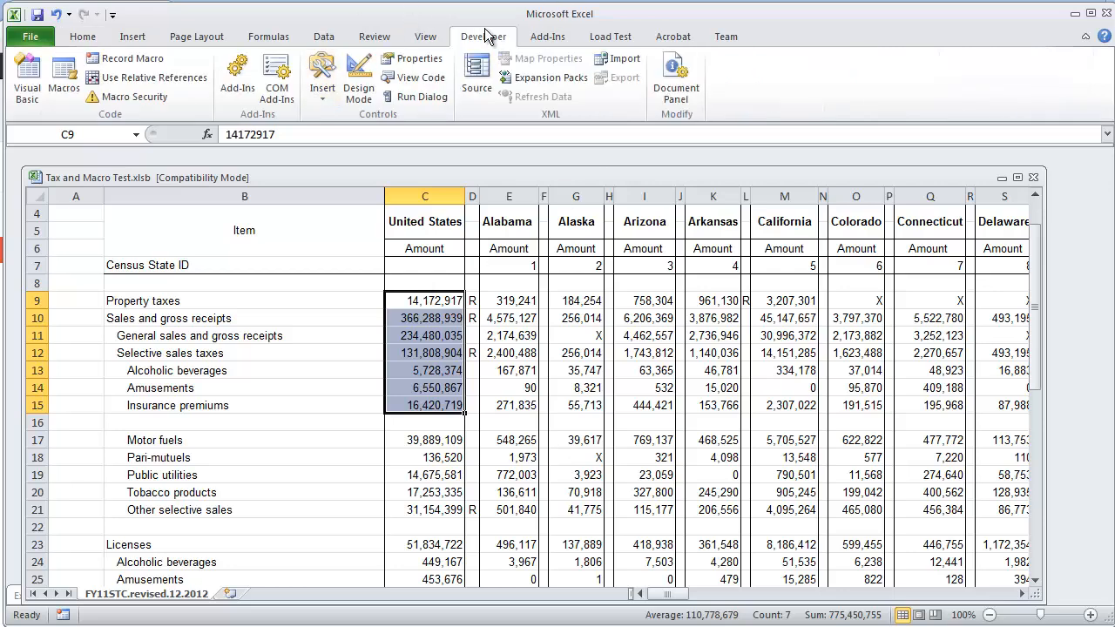
pyautogui.moveTo(222, 24)
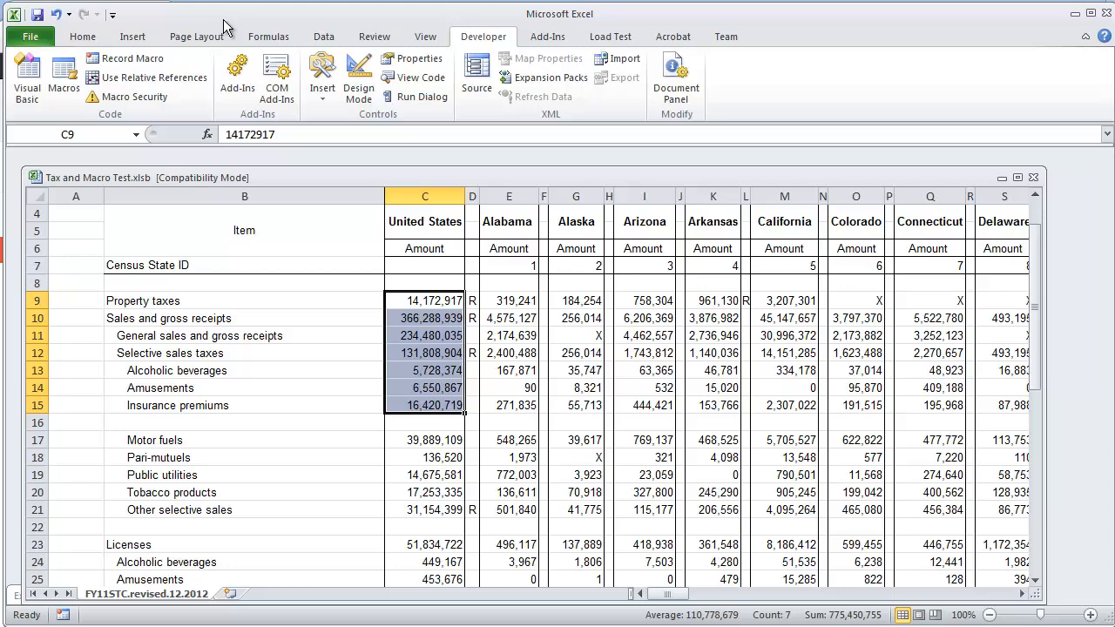
pyautogui.click(96, 58)
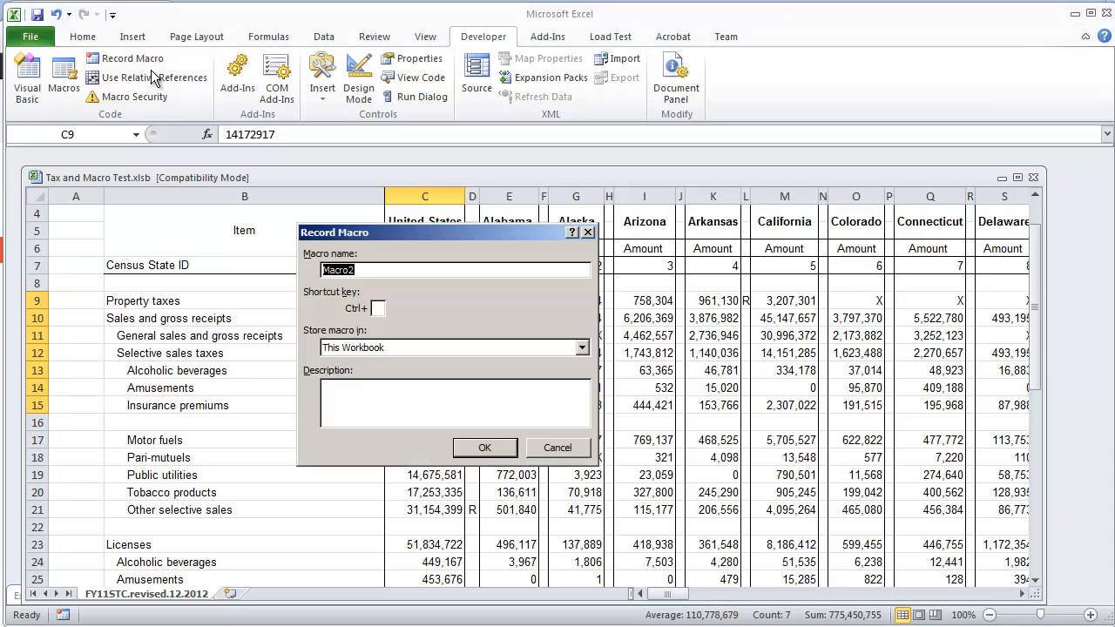
pyautogui.write('For')
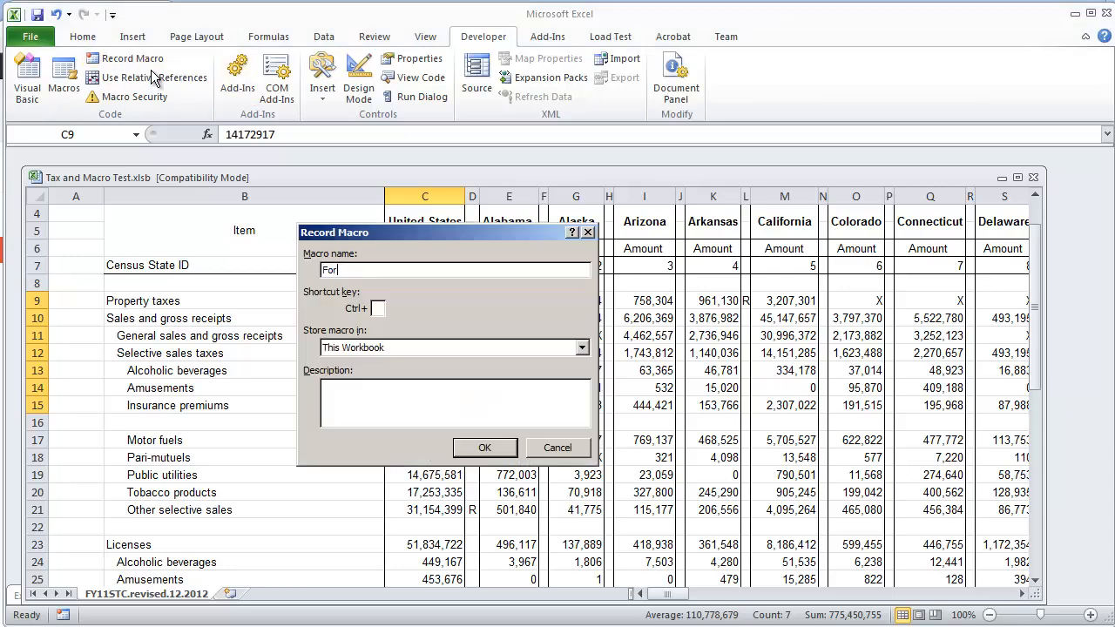
pyautogui.write('FormulaMacro')
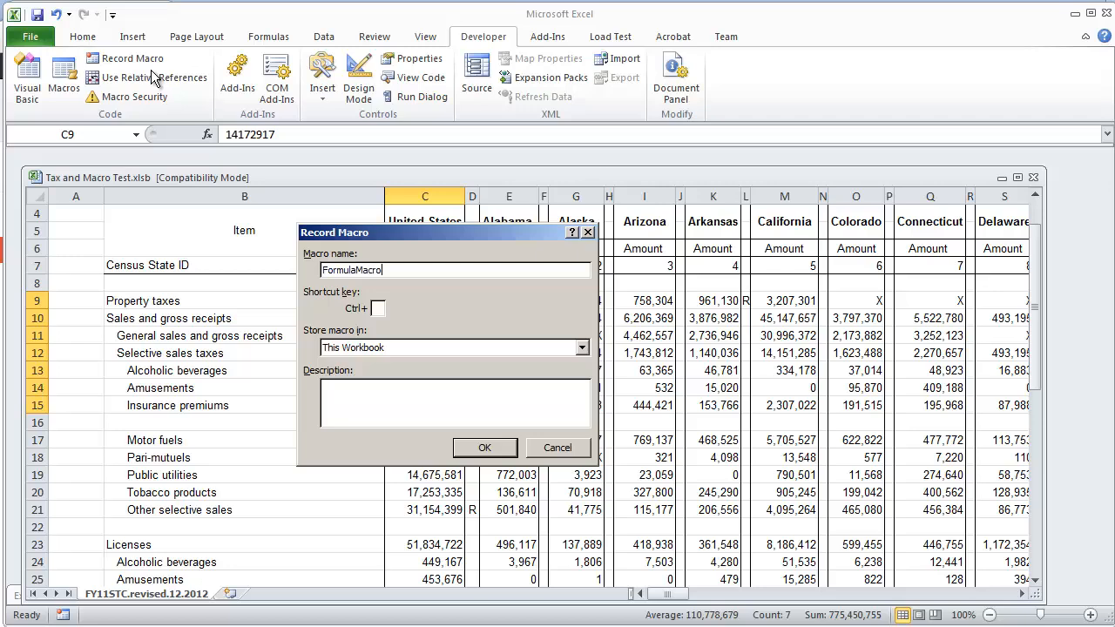
pyautogui.click(485, 448)
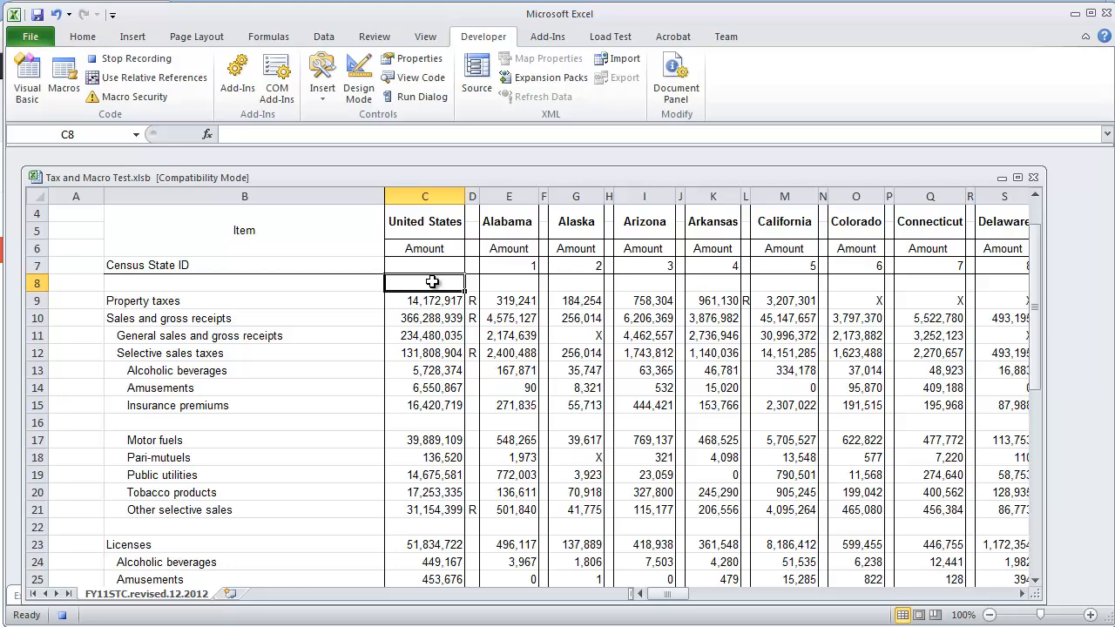
pyautogui.write('=SUM(')
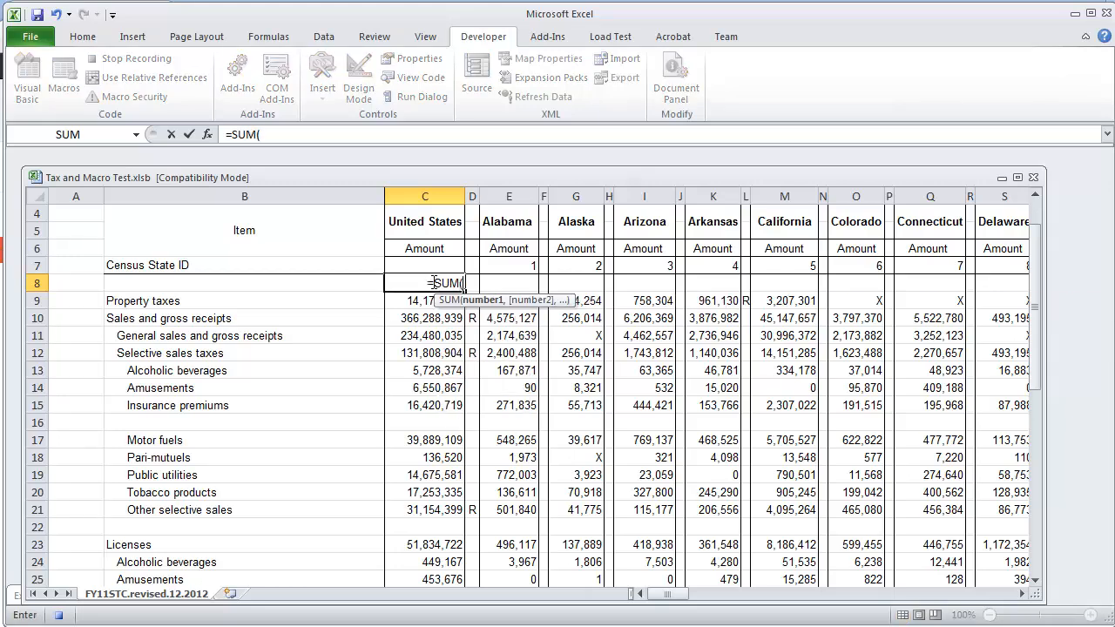
pyautogui.moveTo(425, 300); pyautogui.dragTo(425, 405)
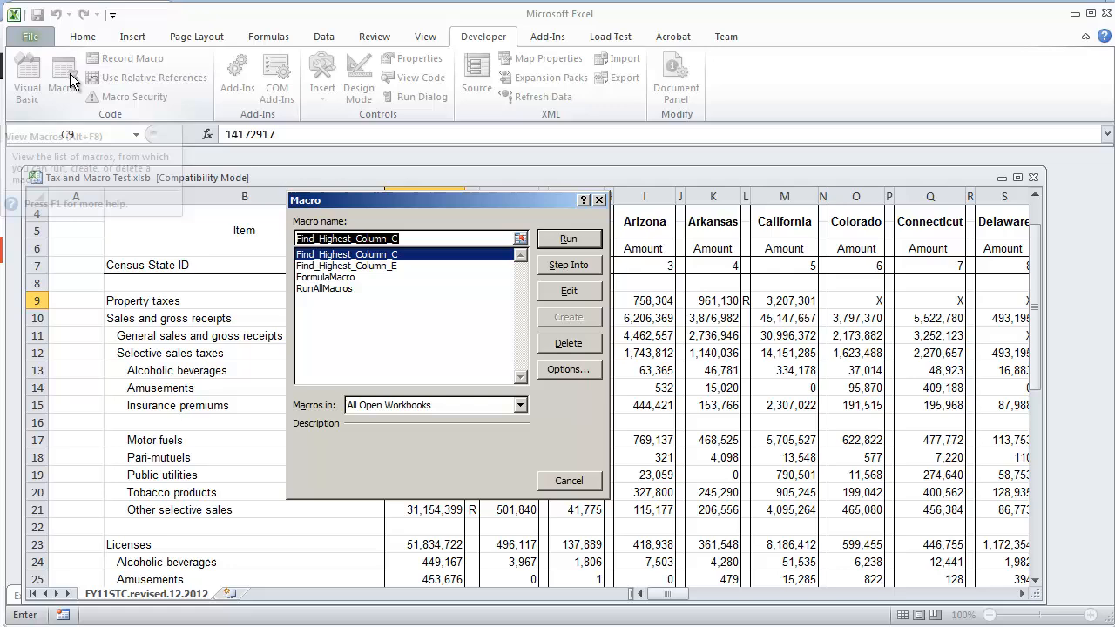
# Edit FormulaMacro's code: replace ActiveCell with Range("C8") and delete the C9 select line.
pyautogui.click(325, 277)
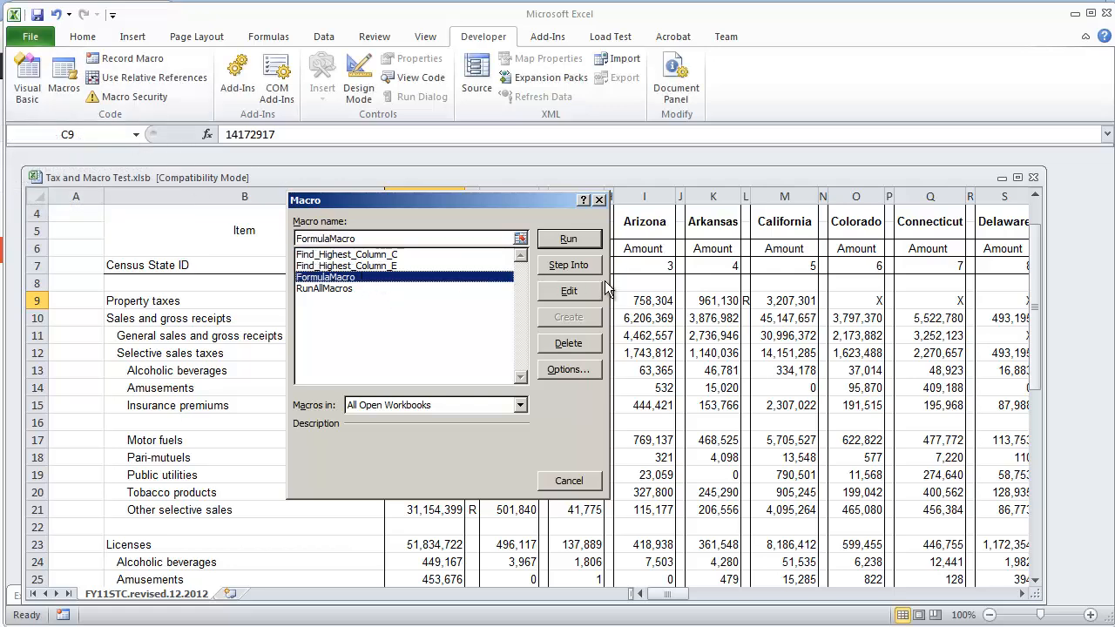
pyautogui.click(569, 291)
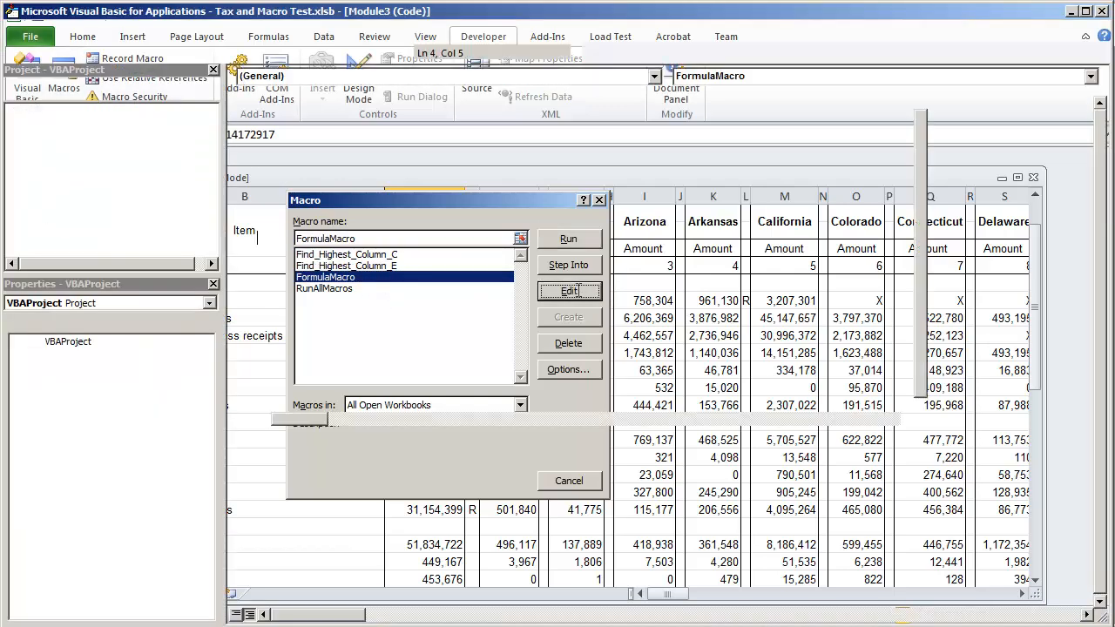
pyautogui.click(569, 291)
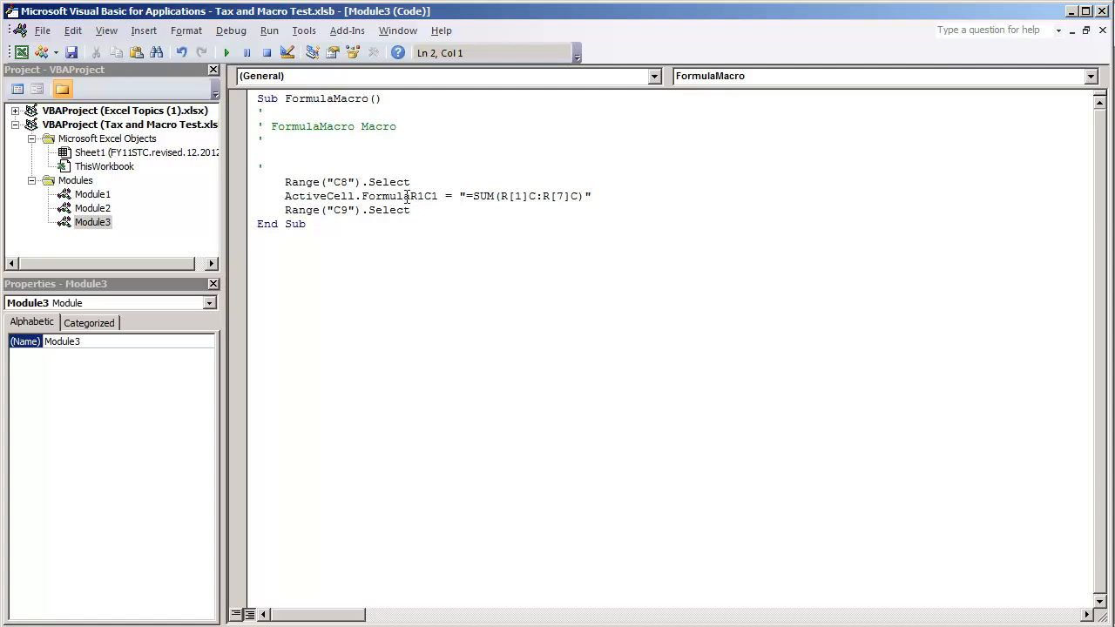
pyautogui.doubleClick(318, 195)
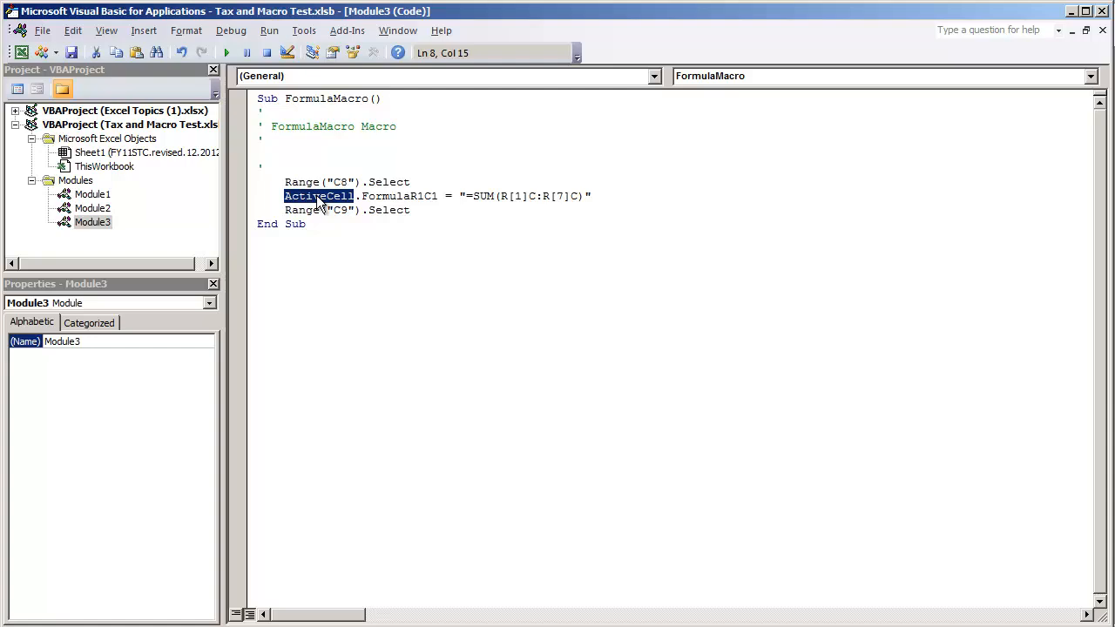
pyautogui.moveTo(395, 196)
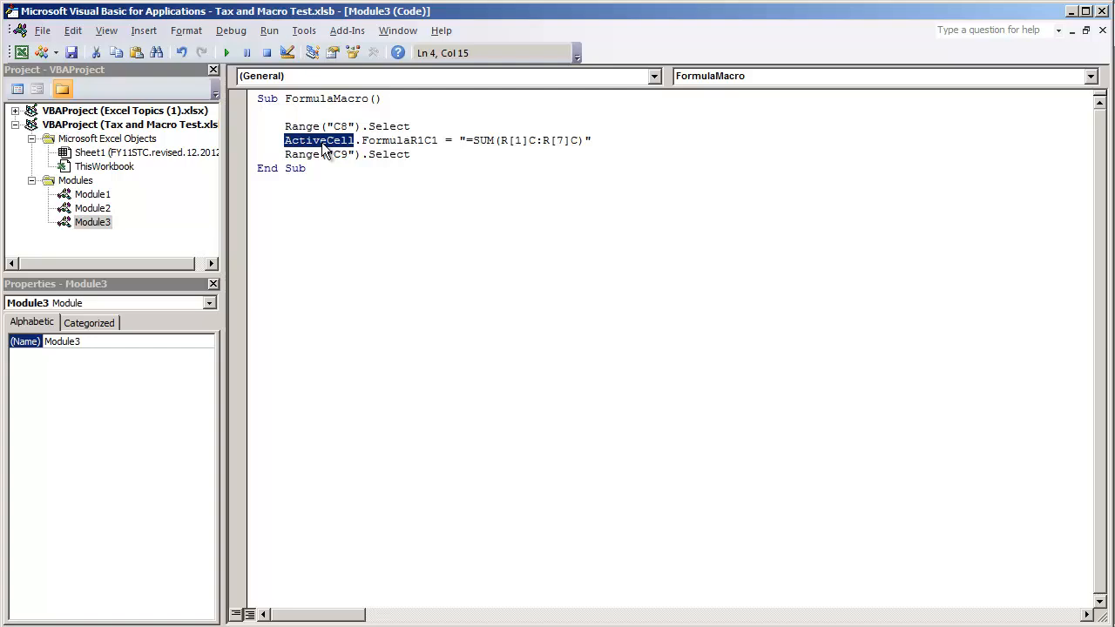
pyautogui.write('Range("C8")')
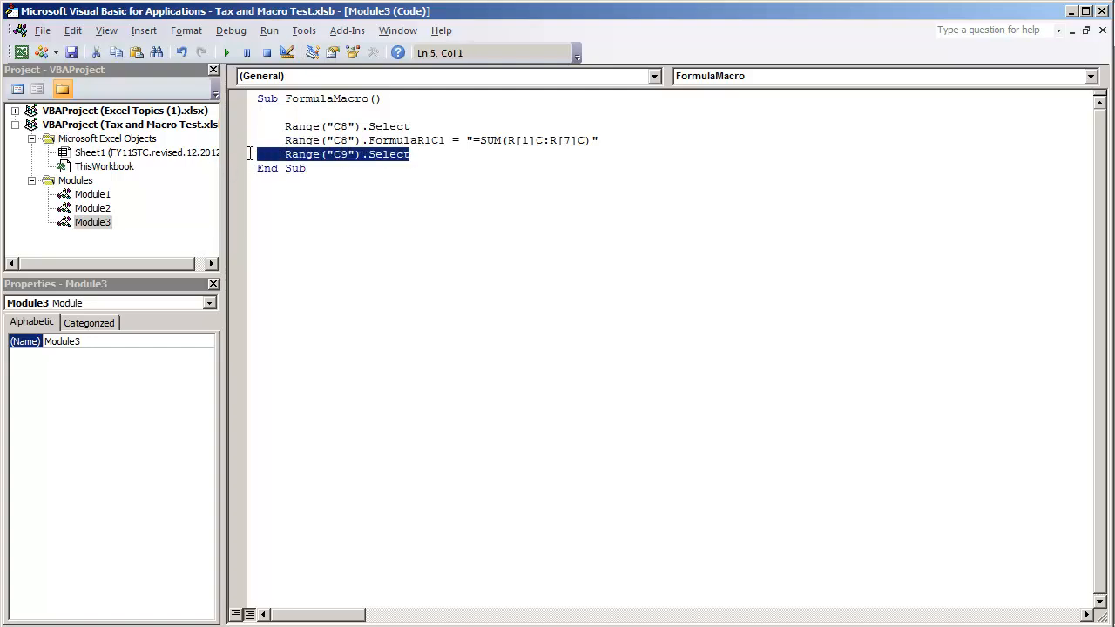
pyautogui.press('Delete')
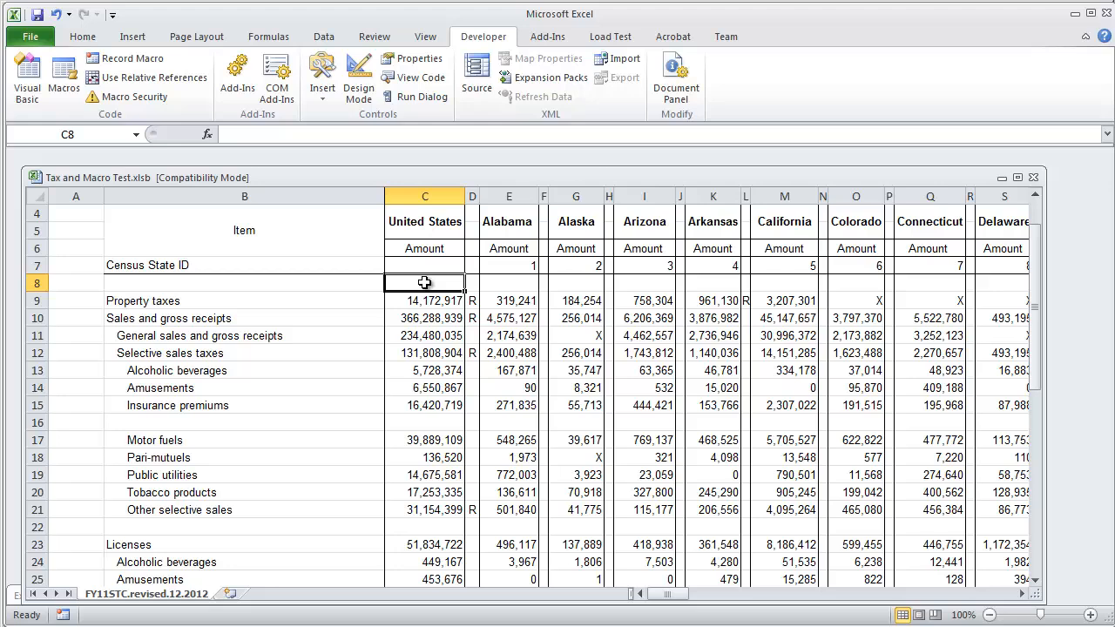
# Run FormulaMacro, check C8's =SUM(C9:C15) formula, and reopen the macro list.
pyautogui.click(65, 77)
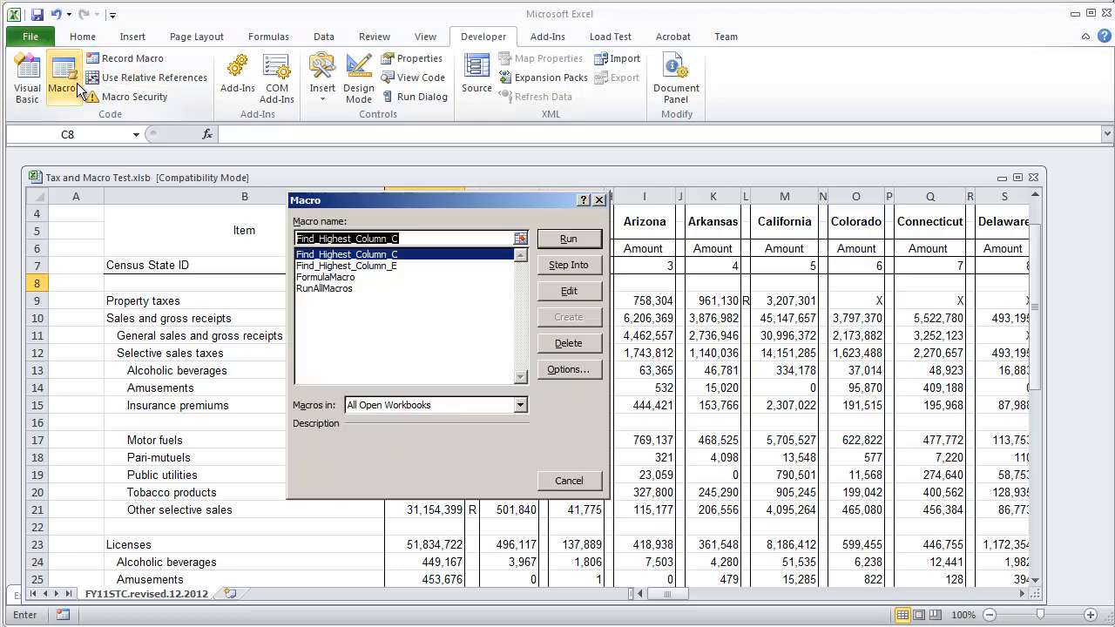
pyautogui.click(325, 277)
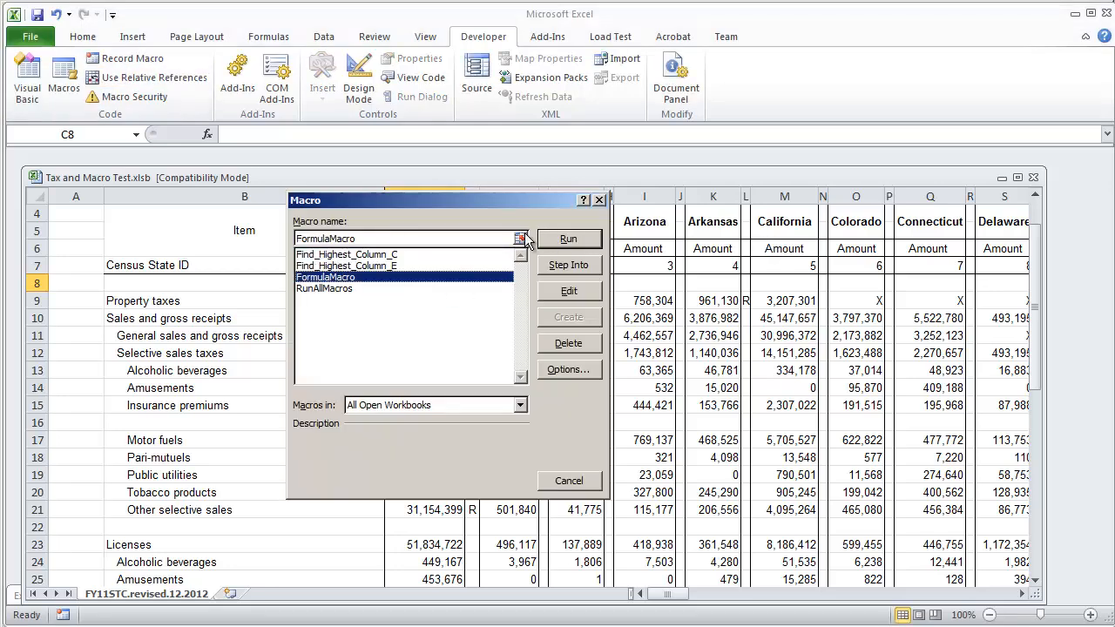
pyautogui.click(570, 239)
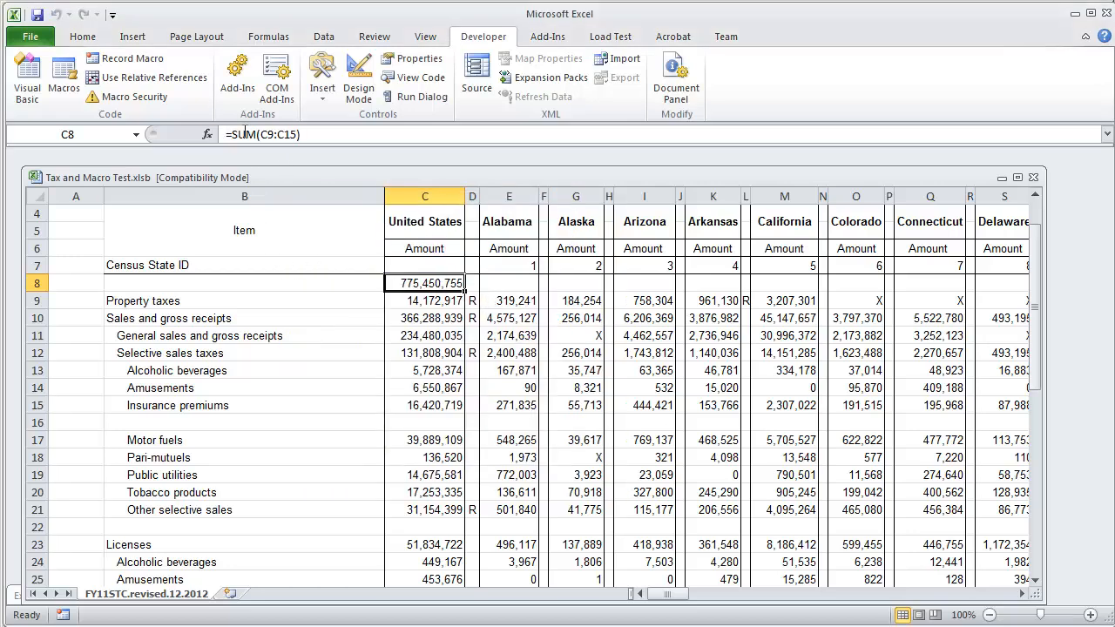
pyautogui.doubleClick(424, 283)
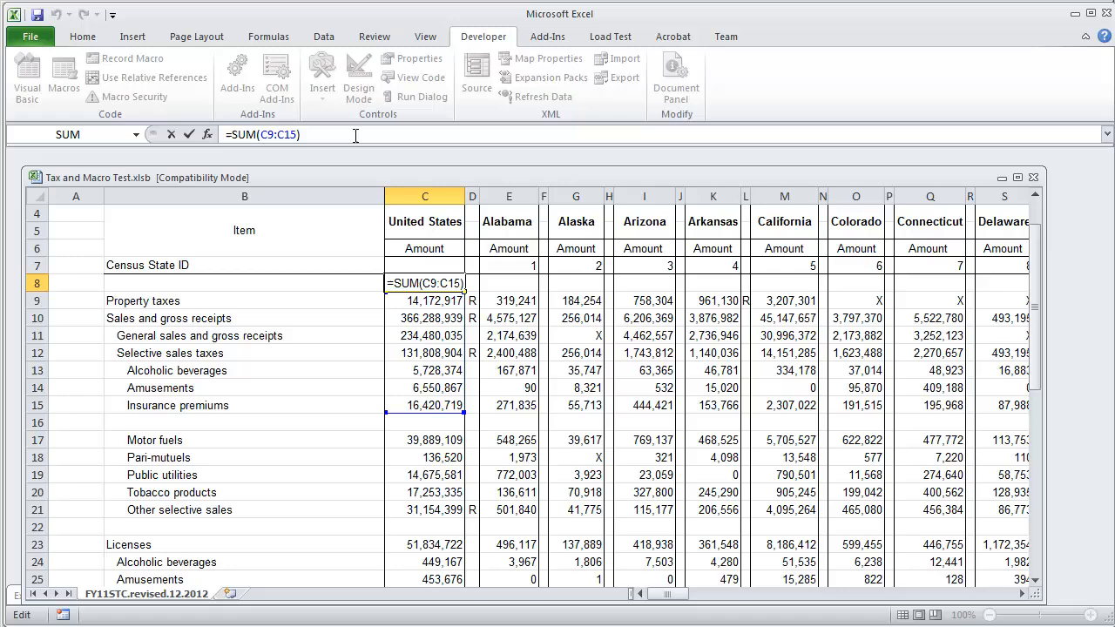
pyautogui.press('Enter')
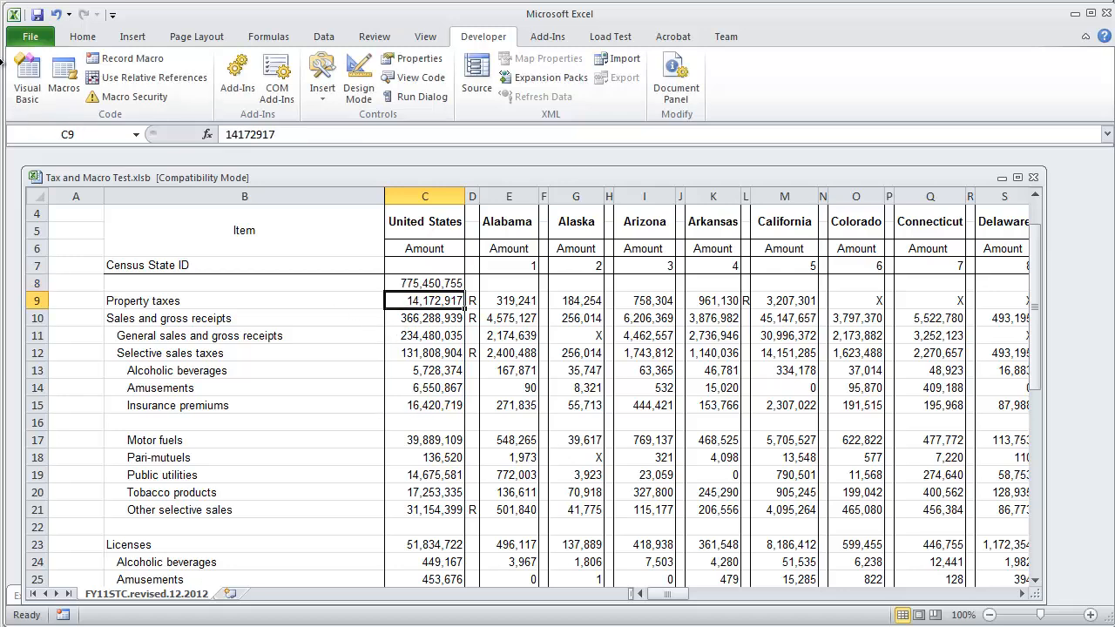
pyautogui.click(59, 83)
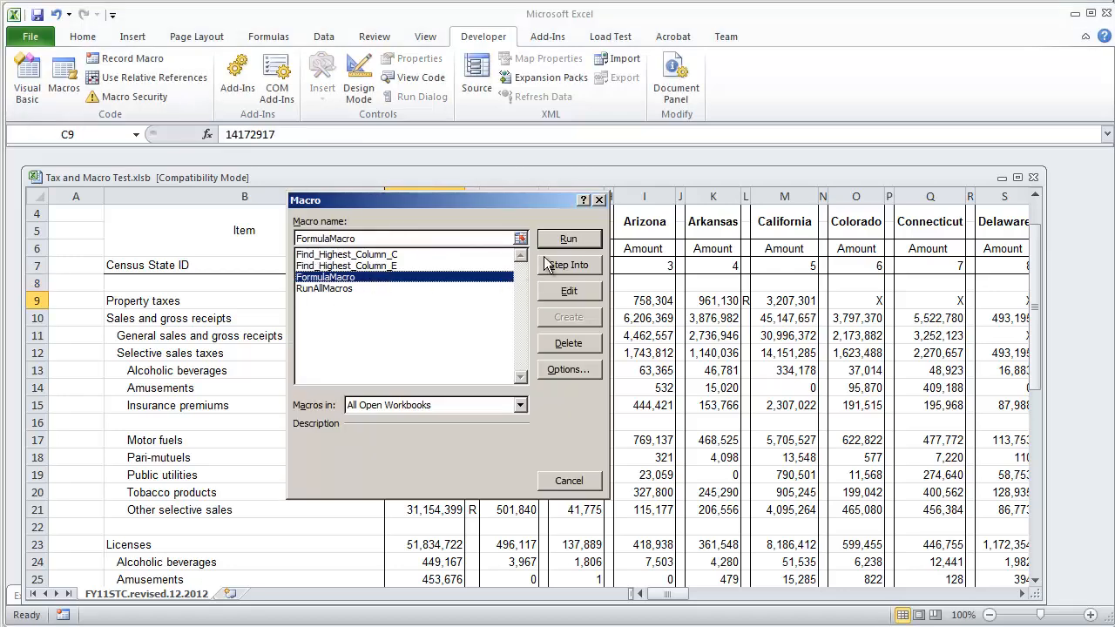
# Rerun FormulaMacro to restore C8's 775,450,755 total and type C9:C15 into SUM().
pyautogui.click(569, 291)
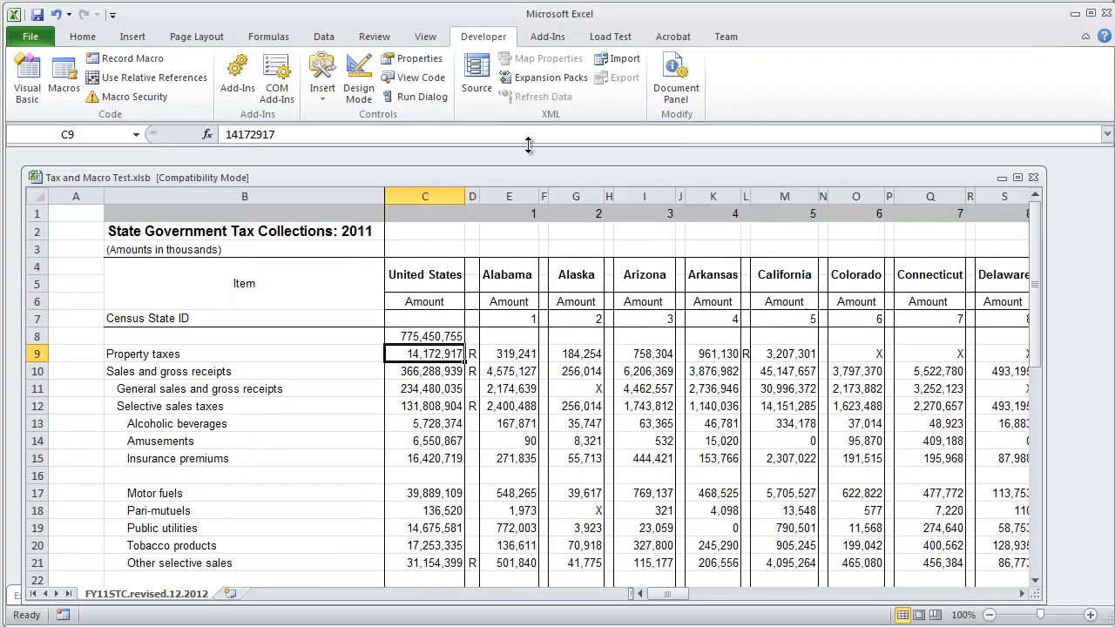
pyautogui.click(425, 336)
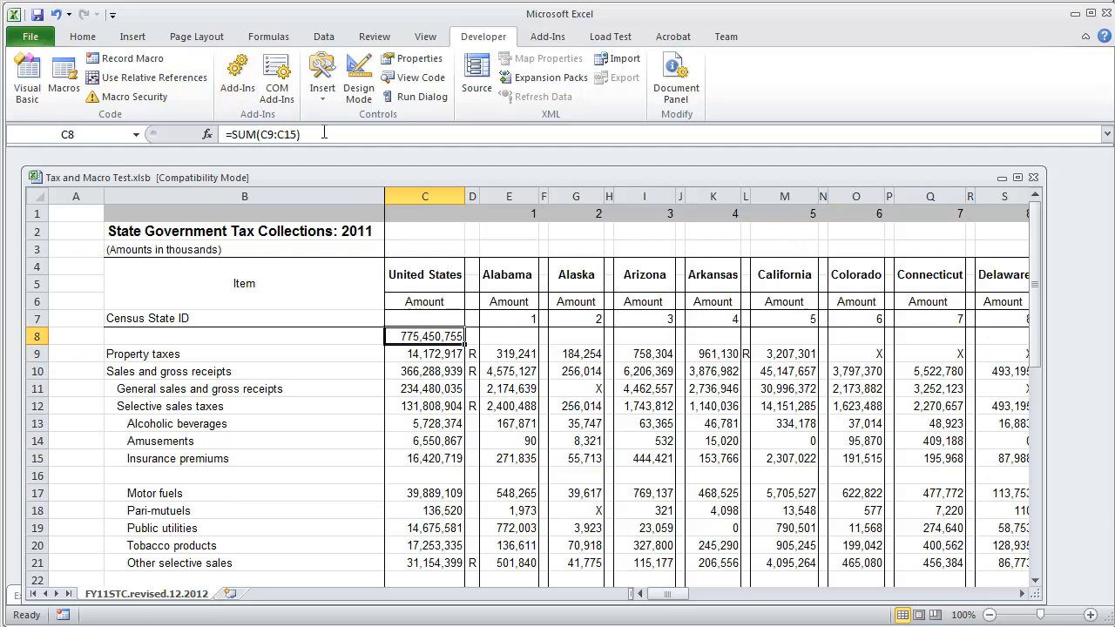
pyautogui.doubleClick(423, 336)
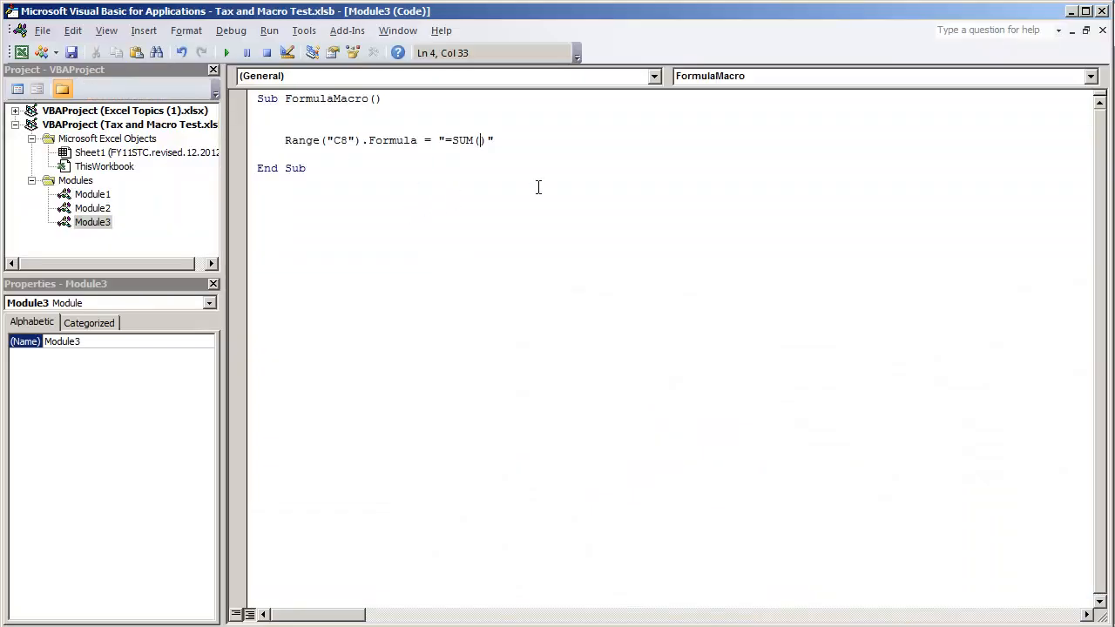
pyautogui.write('C9:C15')
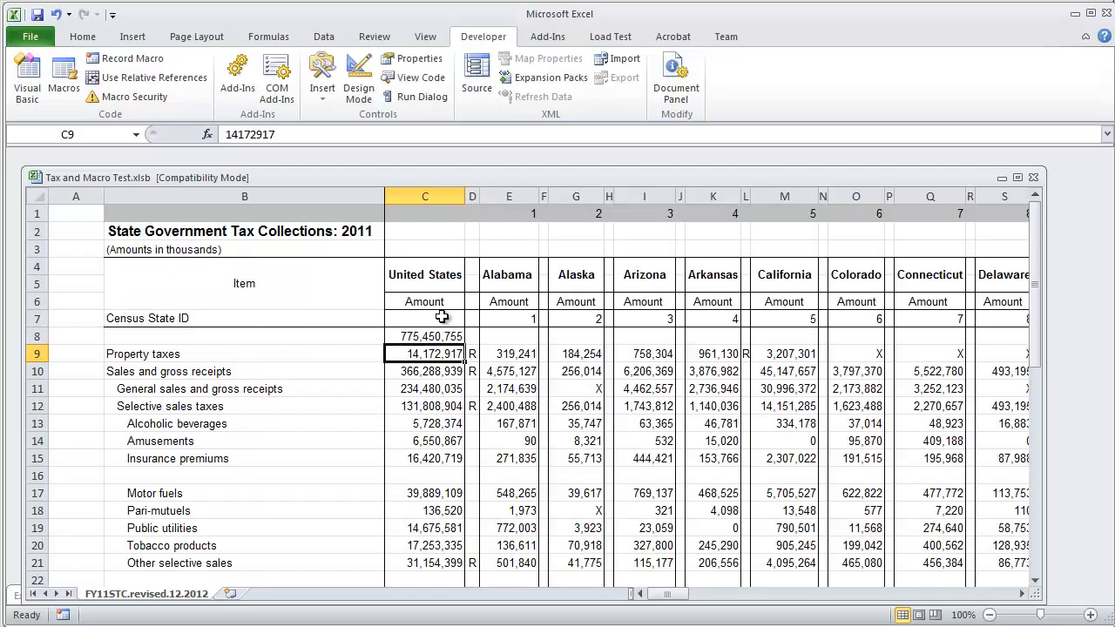
# Run FormulaMacro so C8 shows 775,450,755, then select FormulaMacro in the macro list again.
pyautogui.click(425, 335)
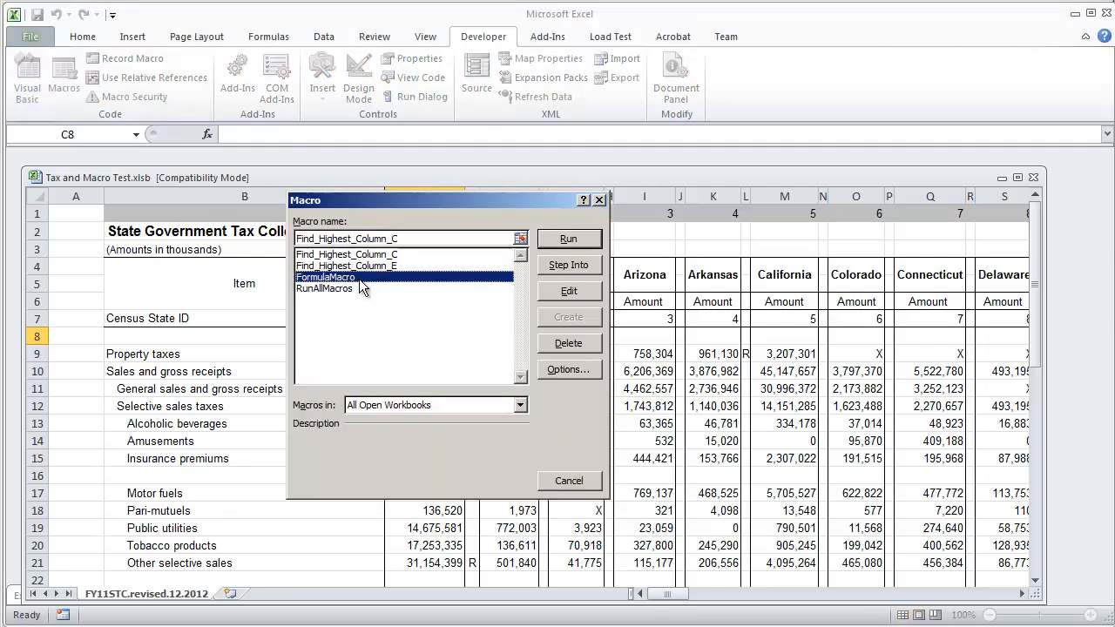
pyautogui.click(326, 277)
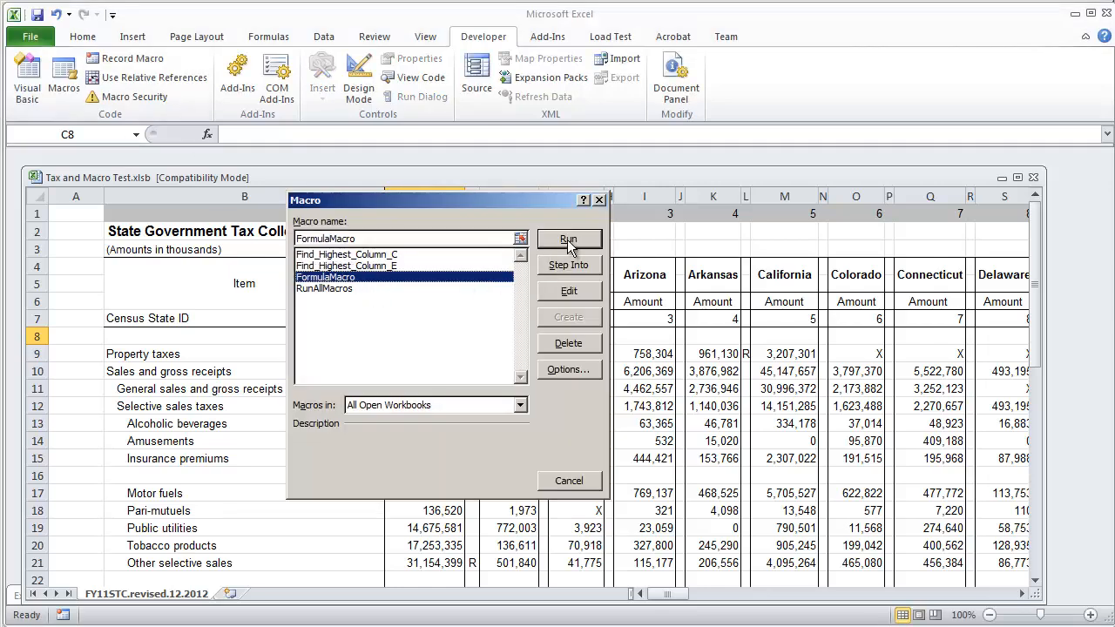
pyautogui.click(569, 239)
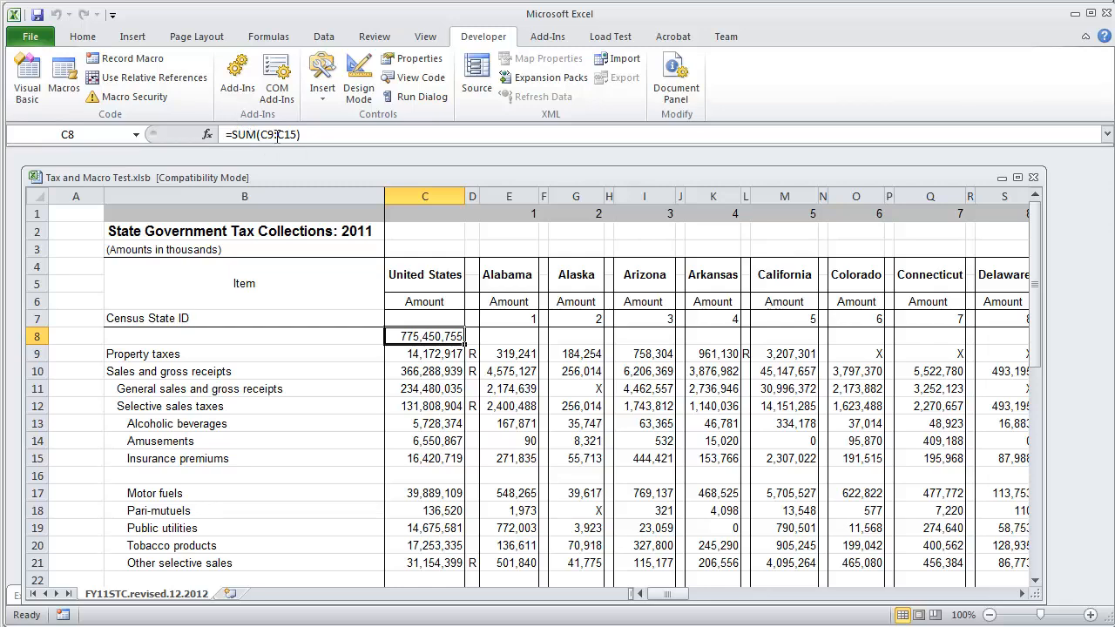
pyautogui.click(41, 79)
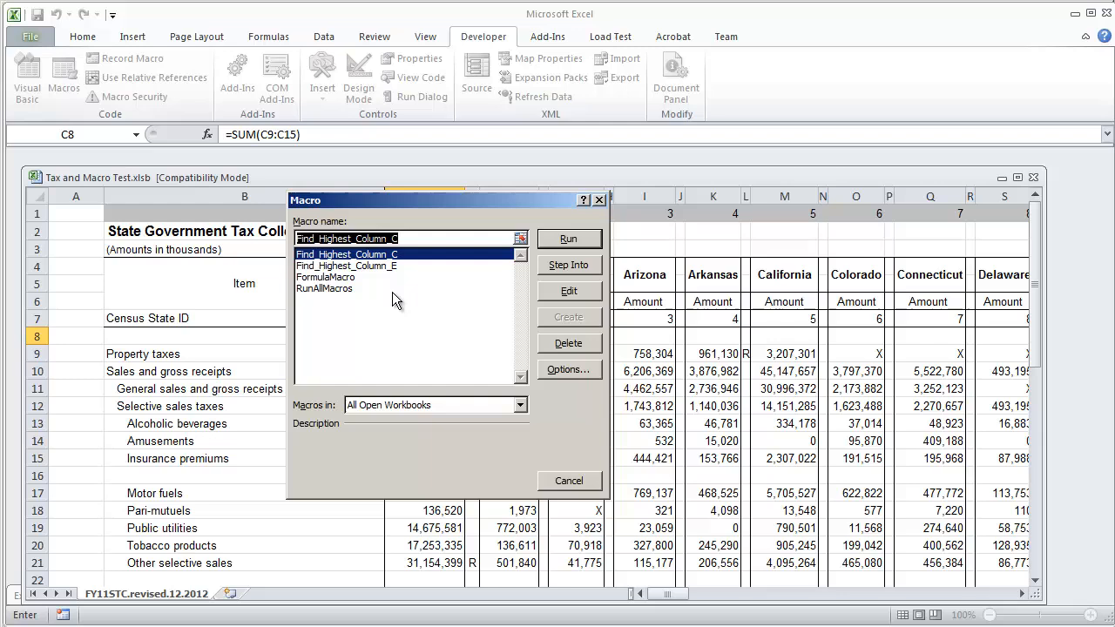
pyautogui.click(326, 277)
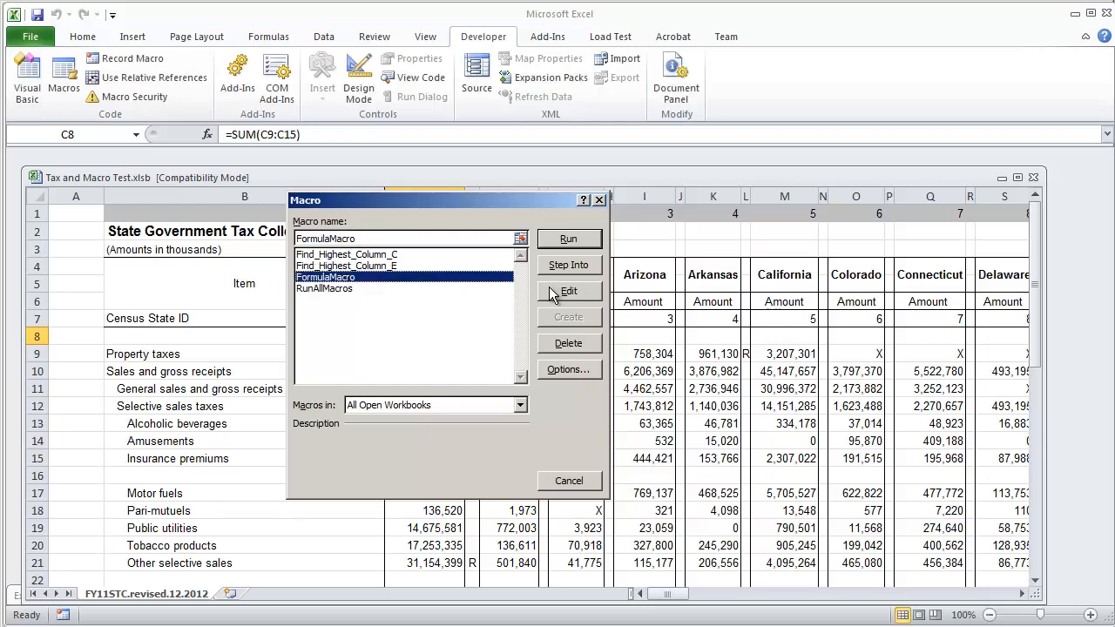
# Change the macro line to Sheet1.Range("C8") and select Sheet1 in the Project Explorer.
pyautogui.click(569, 291)
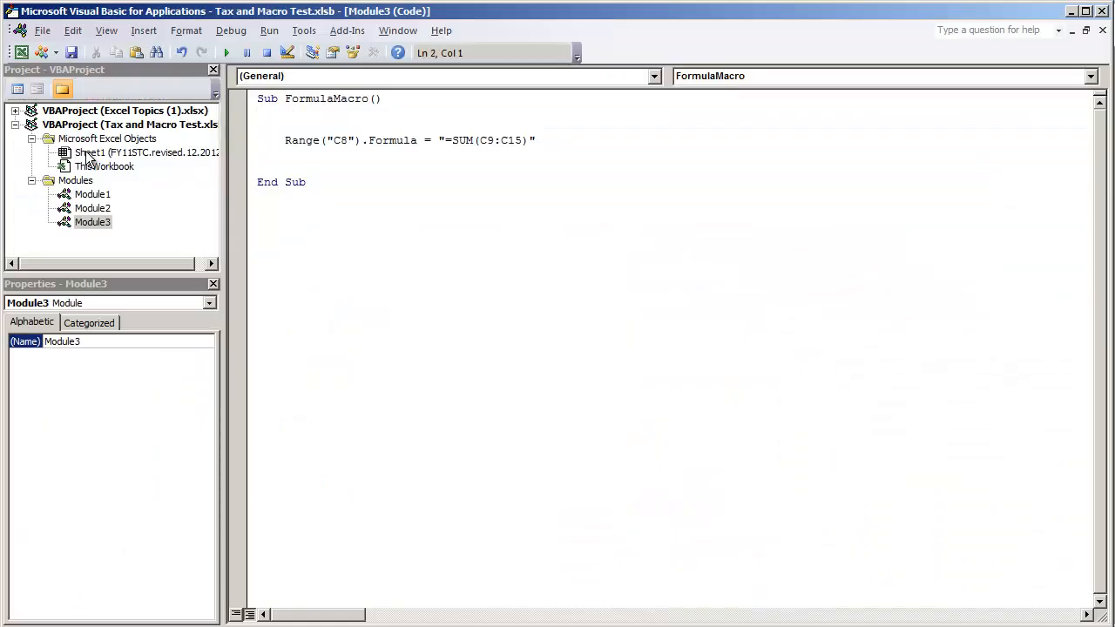
pyautogui.click(286, 141)
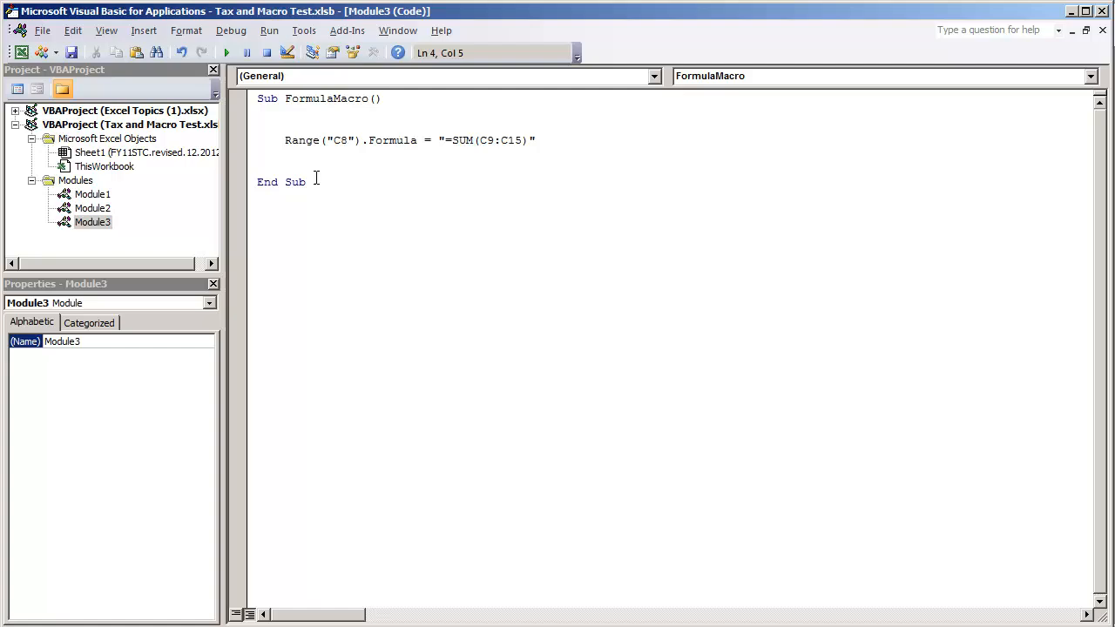
pyautogui.write('Sheet1.')
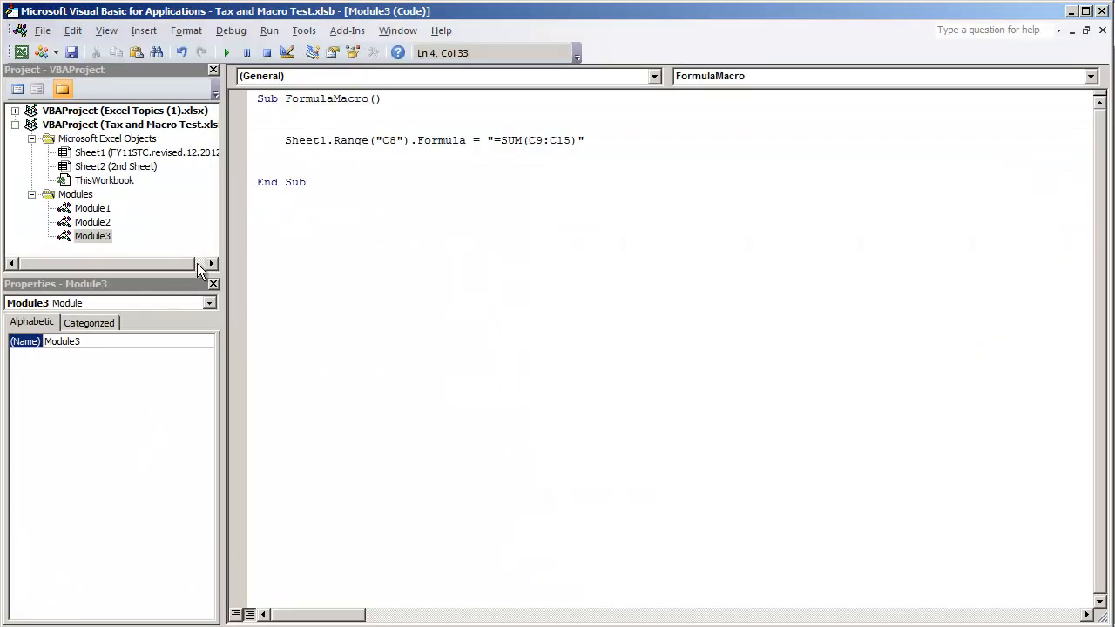
pyautogui.doubleClick(304, 139)
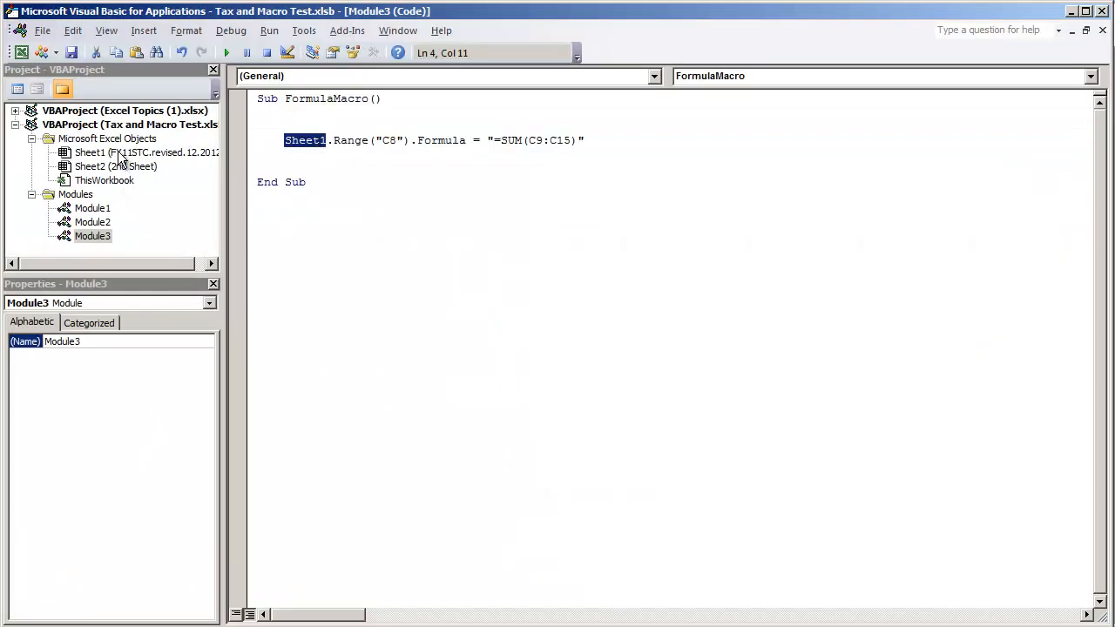
pyautogui.click(122, 152)
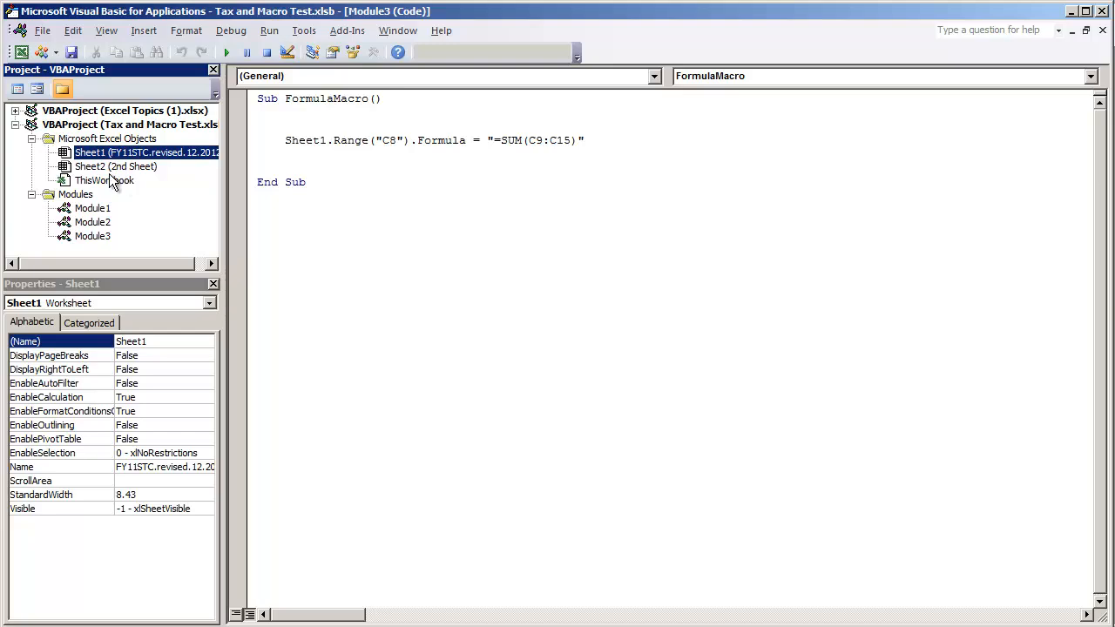
pyautogui.click(116, 167)
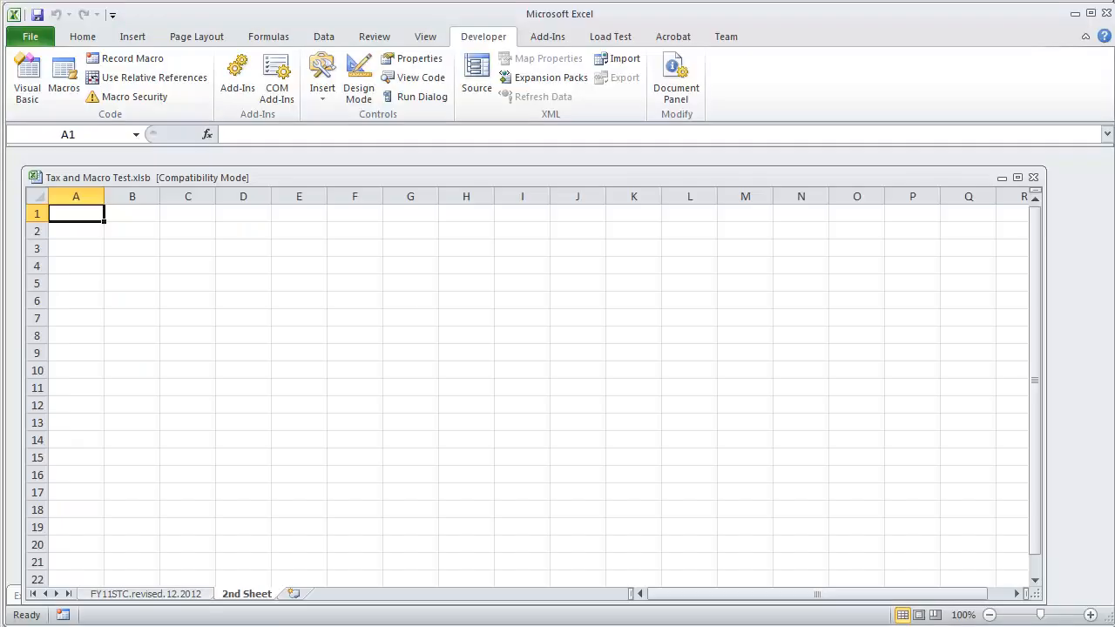
# Run FormulaMacro from 2nd Sheet and confirm the tax sheet's C8 shows 775,450,755.
pyautogui.click(26, 75)
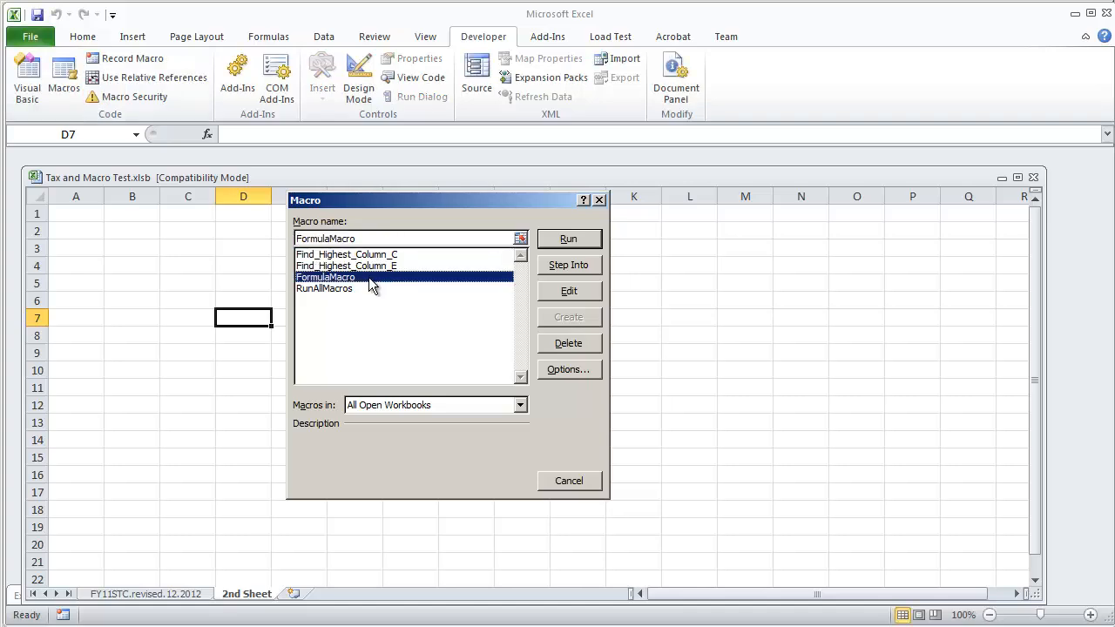
pyautogui.moveTo(572, 259)
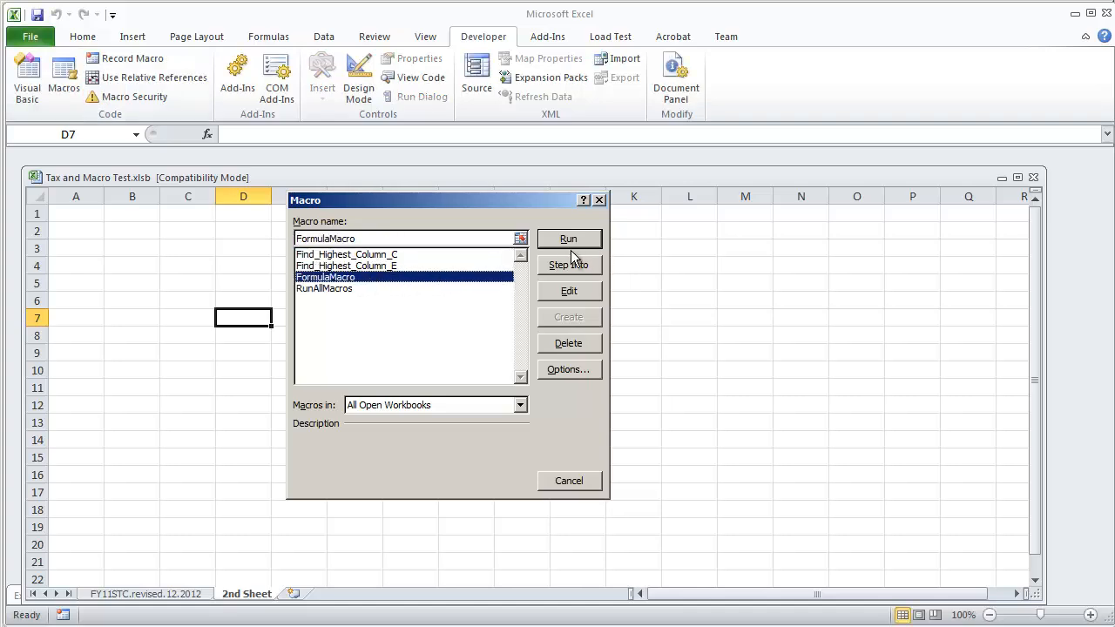
pyautogui.click(568, 239)
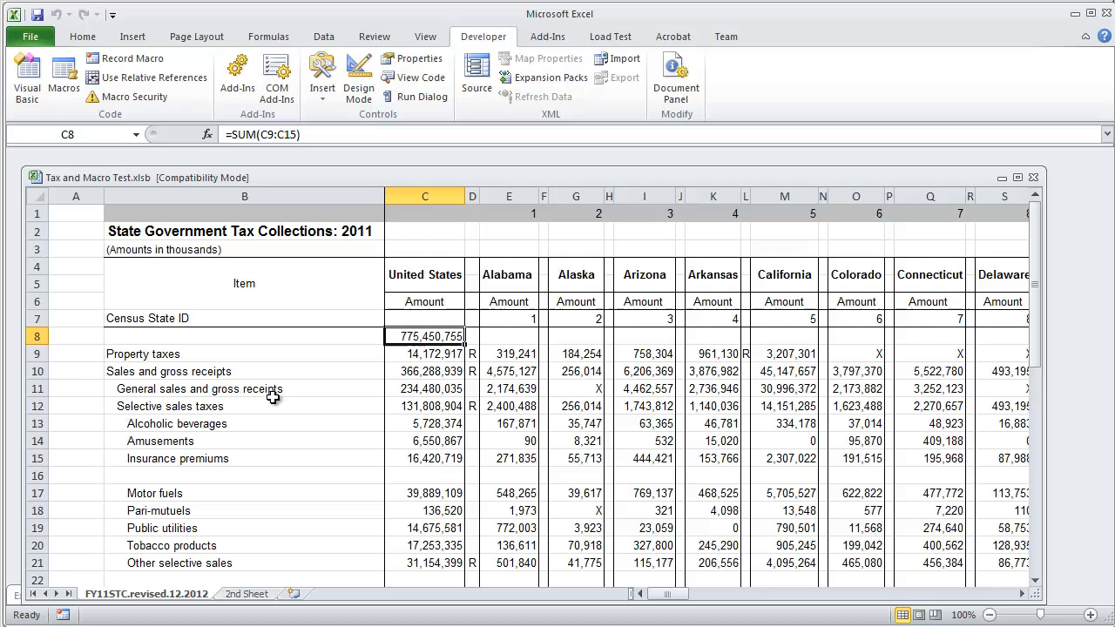
pyautogui.moveTo(315, 174)
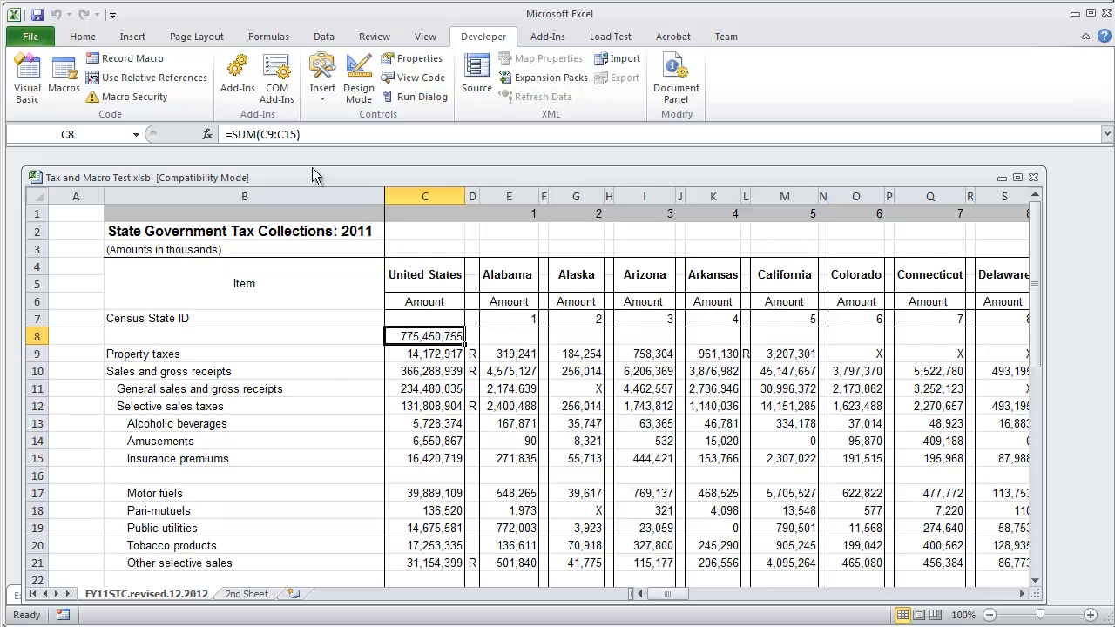
pyautogui.click(425, 354)
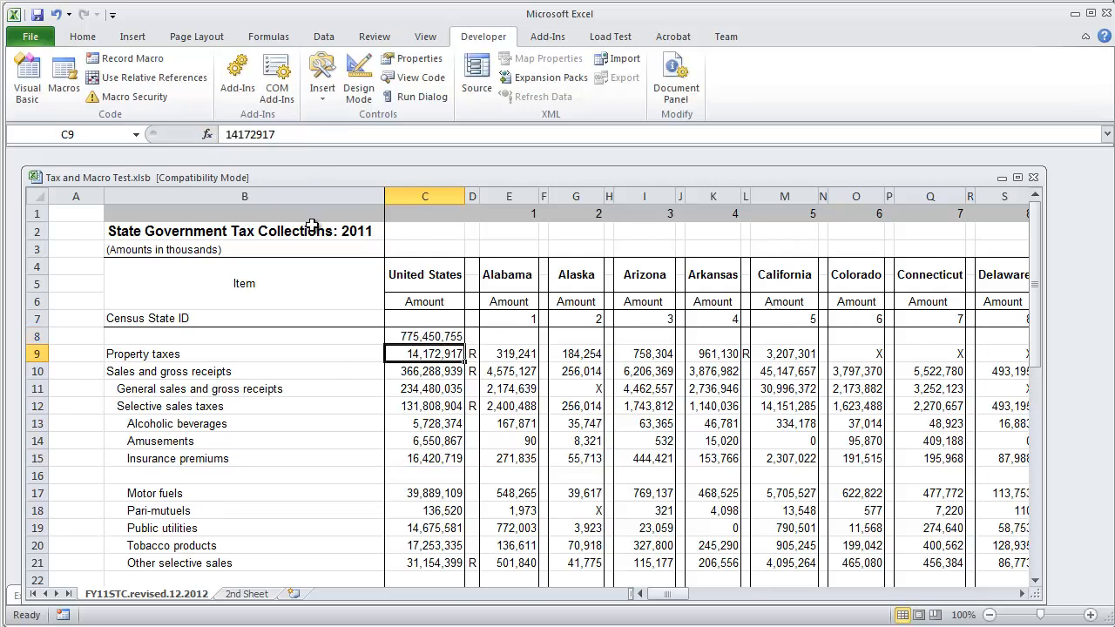
pyautogui.click(247, 594)
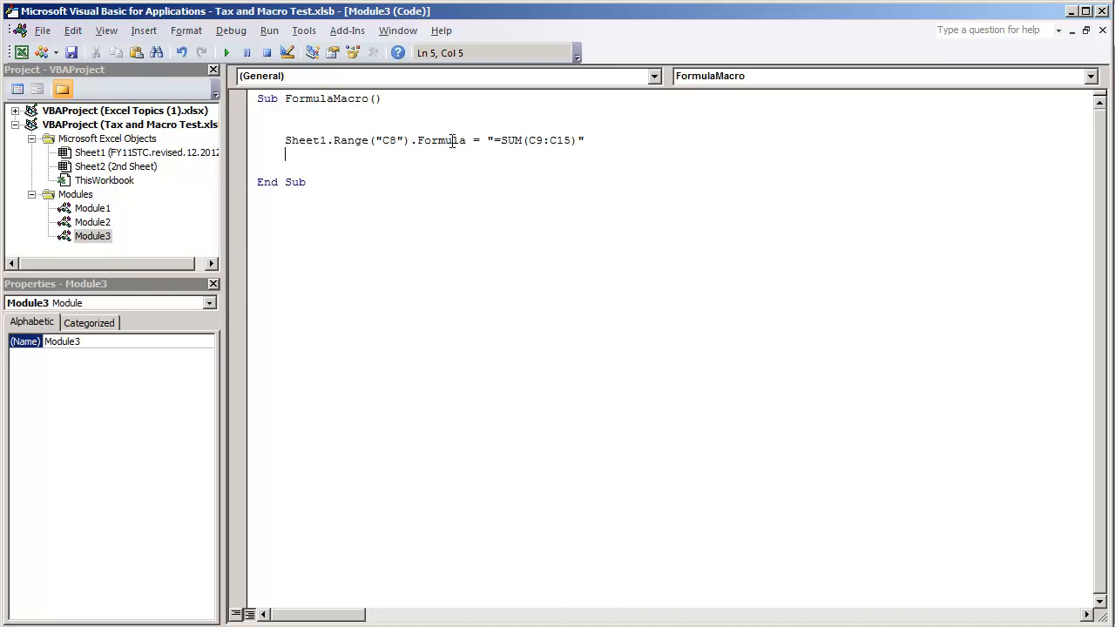
pyautogui.doubleClick(440, 140)
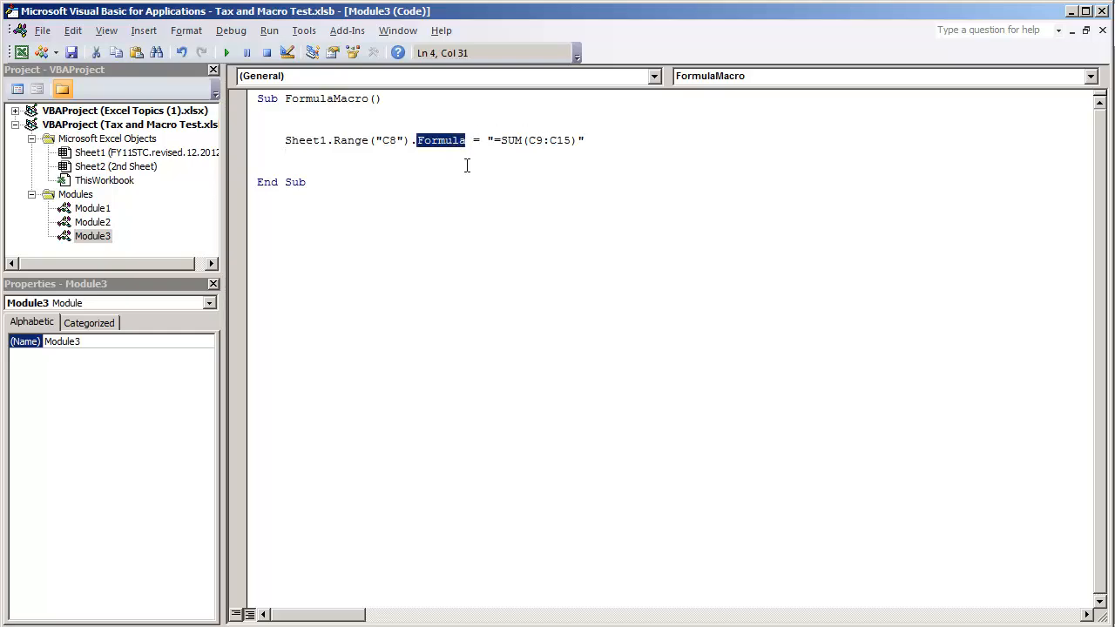